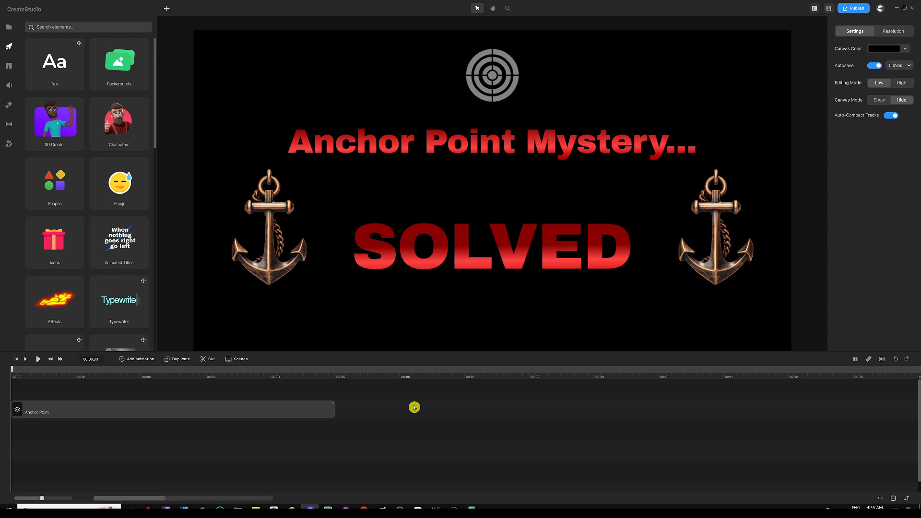
{"action": "mouse_move", "coordinate": [394, 319]}
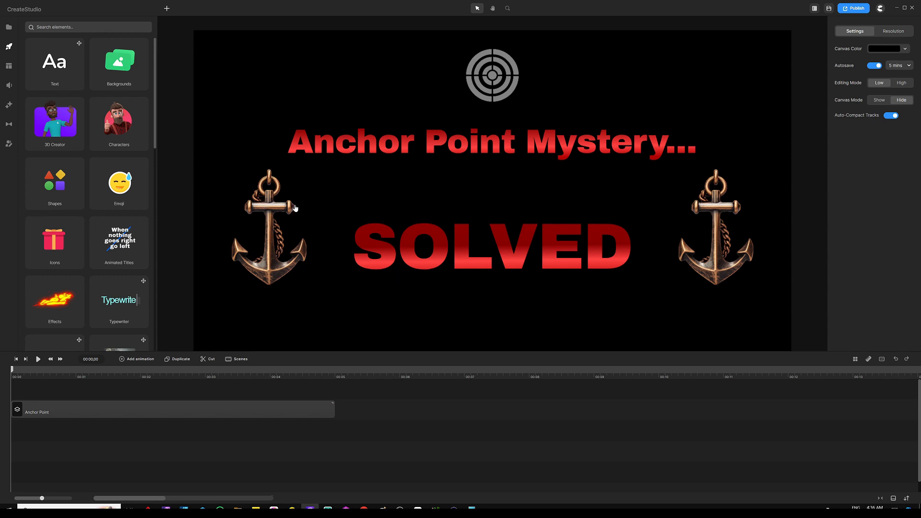
{"action": "mouse_move", "coordinate": [276, 241]}
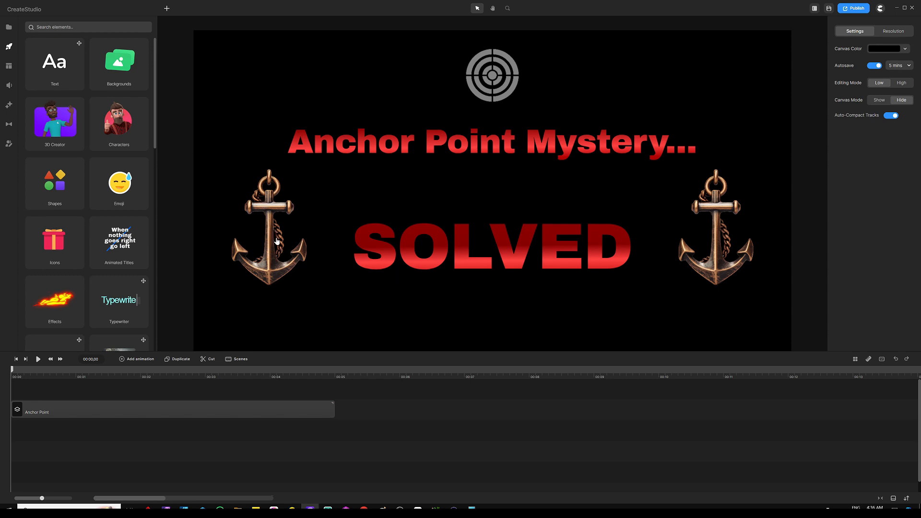
{"action": "mouse_move", "coordinate": [285, 236]}
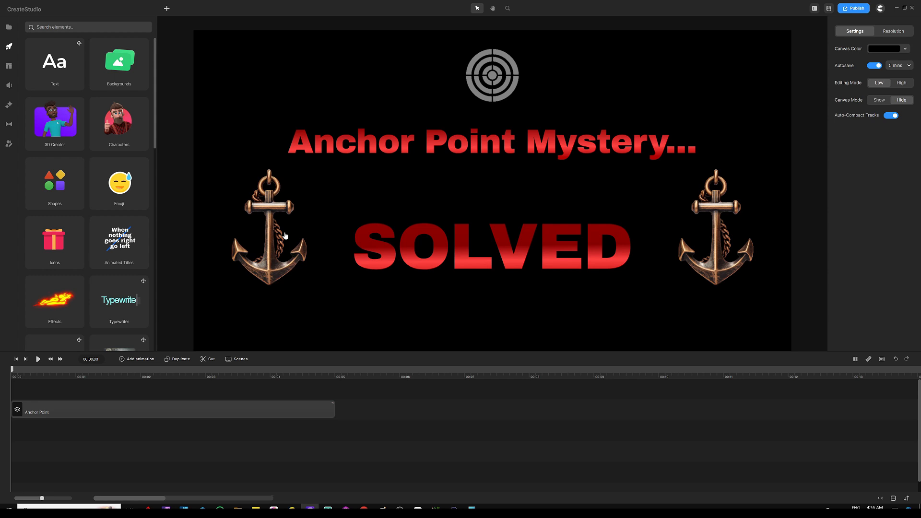
{"action": "mouse_move", "coordinate": [309, 277]}
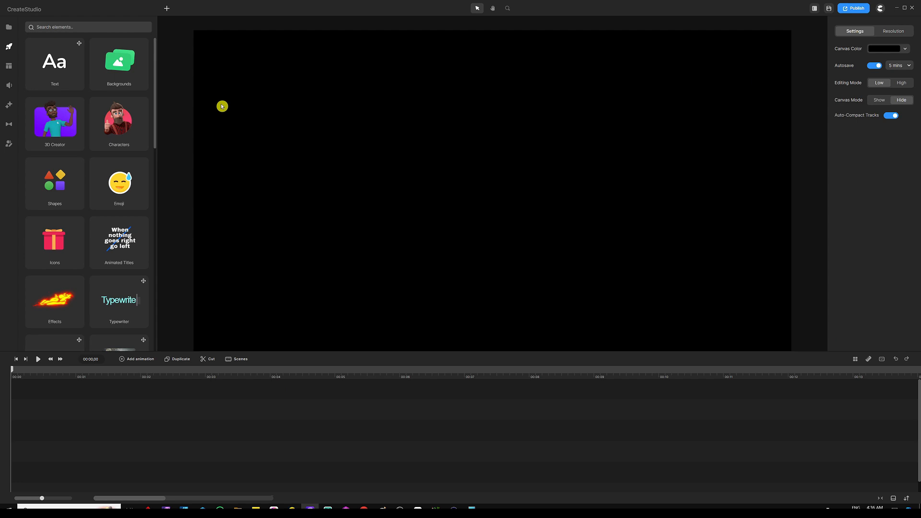
{"action": "mouse_move", "coordinate": [8, 27]}
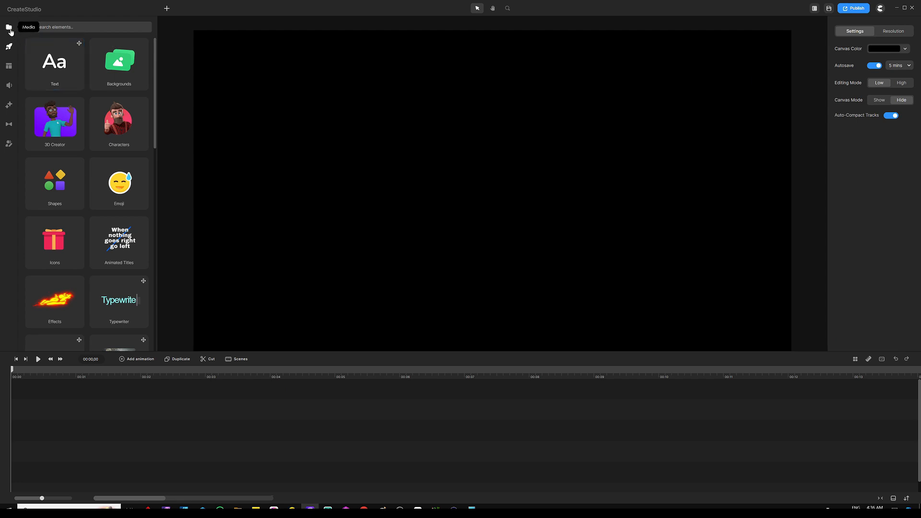
- Show the imported media library and place the copper anchor image onto the black canvas
{"action": "left_click", "coordinate": [9, 27]}
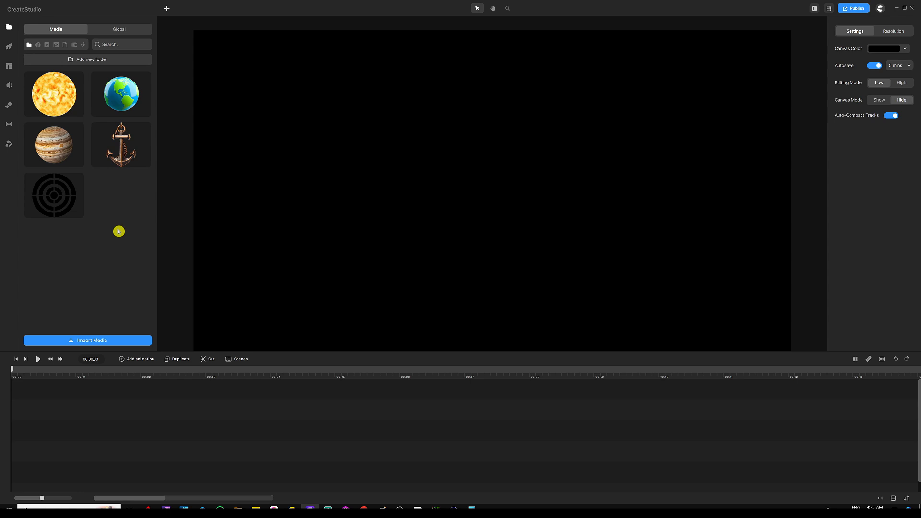
{"action": "left_click", "coordinate": [120, 145]}
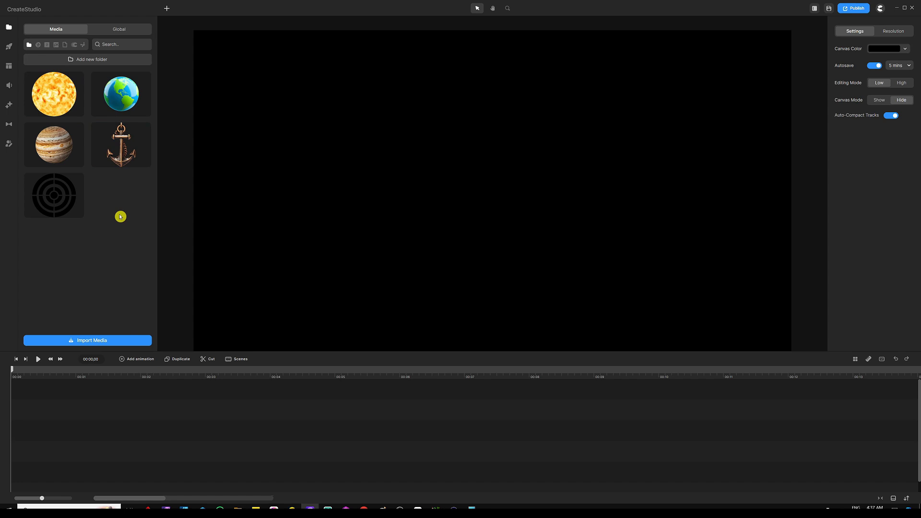
{"action": "mouse_move", "coordinate": [120, 214]}
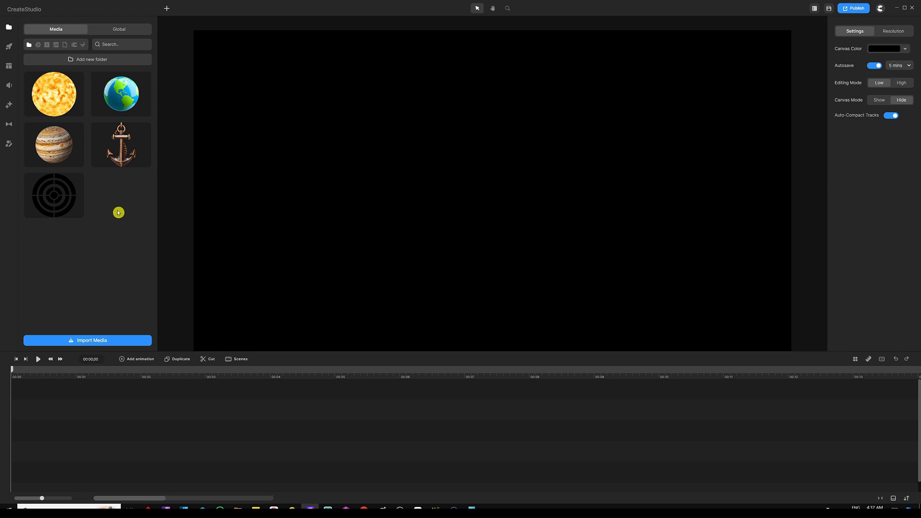
{"action": "mouse_move", "coordinate": [123, 215]}
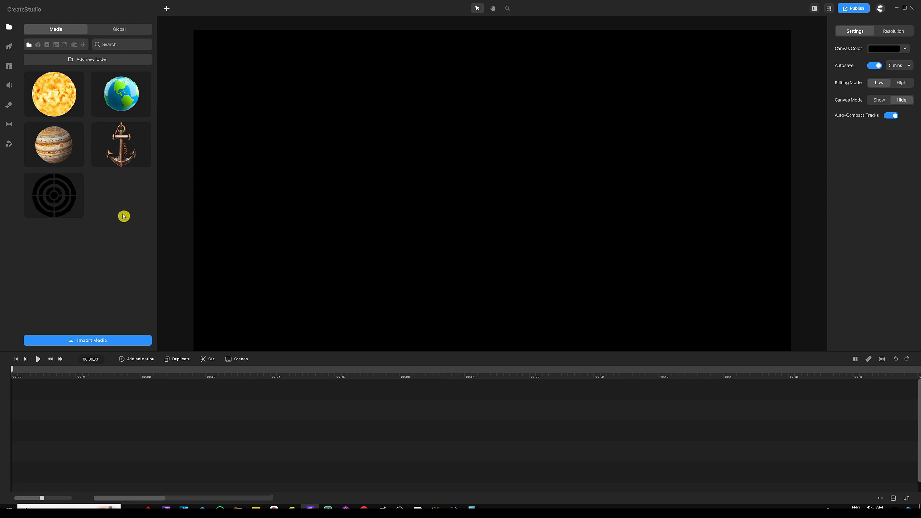
{"action": "mouse_move", "coordinate": [125, 213]}
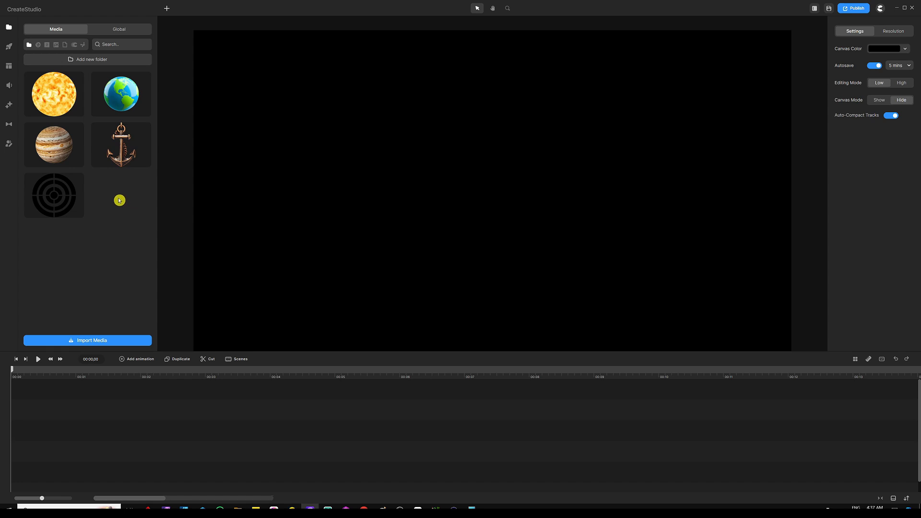
{"action": "left_click", "coordinate": [120, 144]}
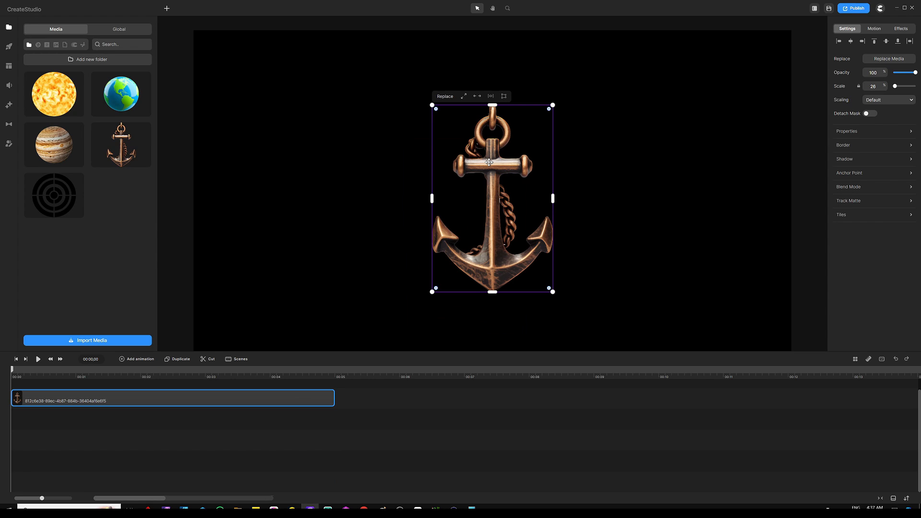
{"action": "mouse_move", "coordinate": [510, 128]}
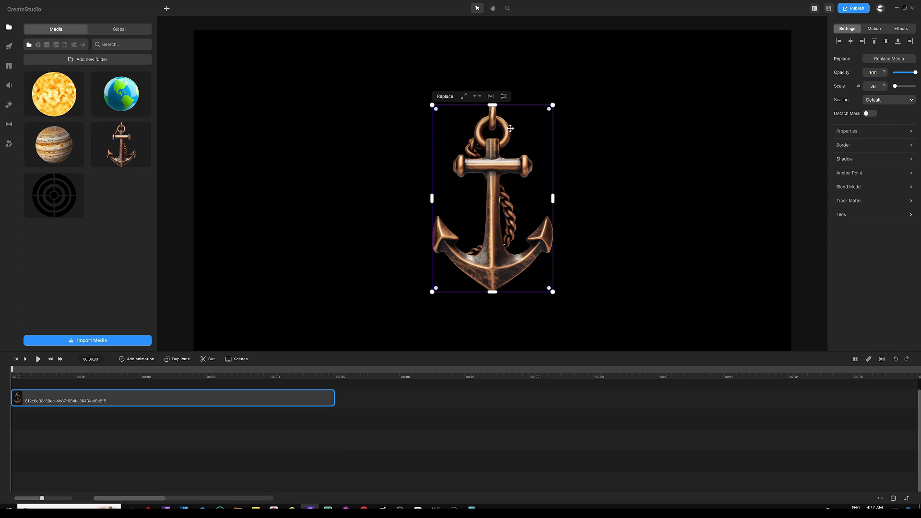
{"action": "mouse_move", "coordinate": [487, 212]}
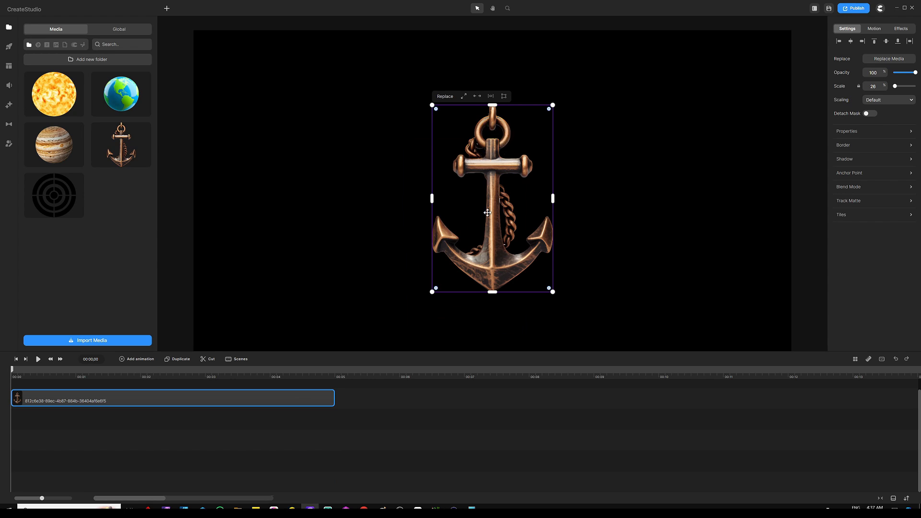
{"action": "mouse_move", "coordinate": [528, 195]}
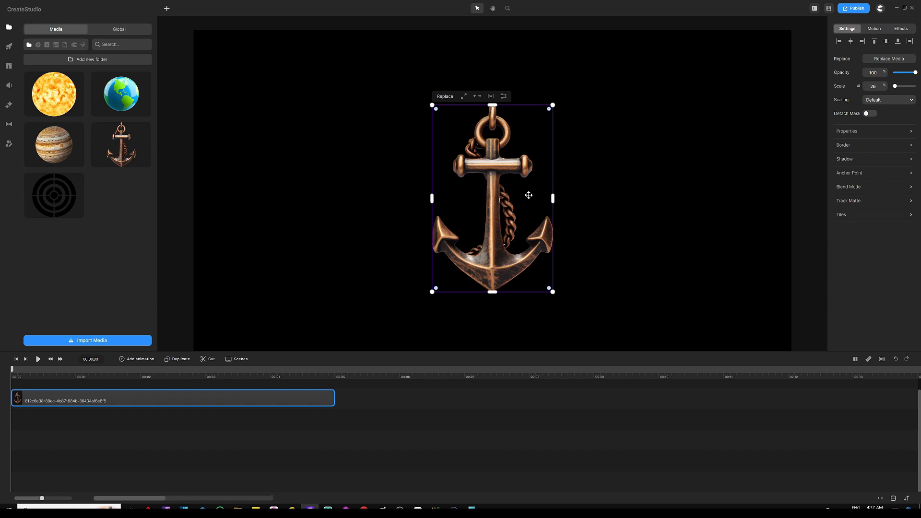
{"action": "mouse_move", "coordinate": [414, 217]}
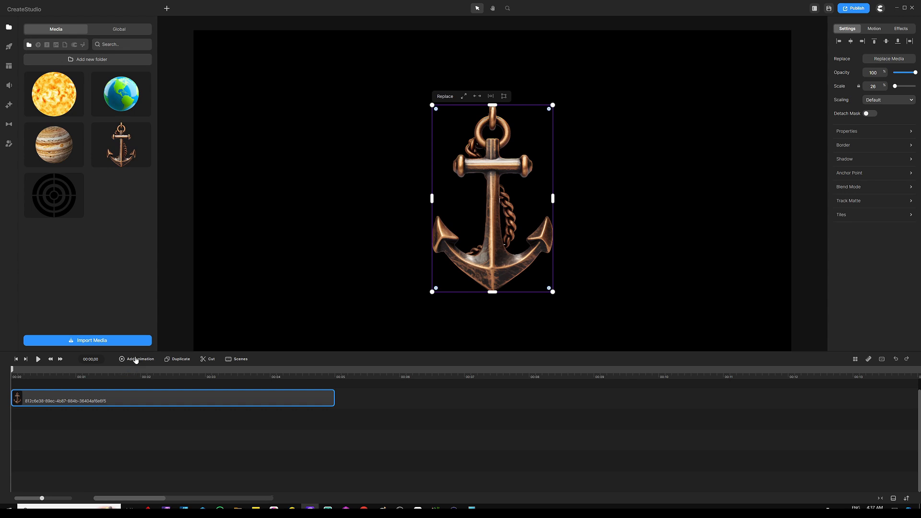
{"action": "left_click", "coordinate": [139, 359]}
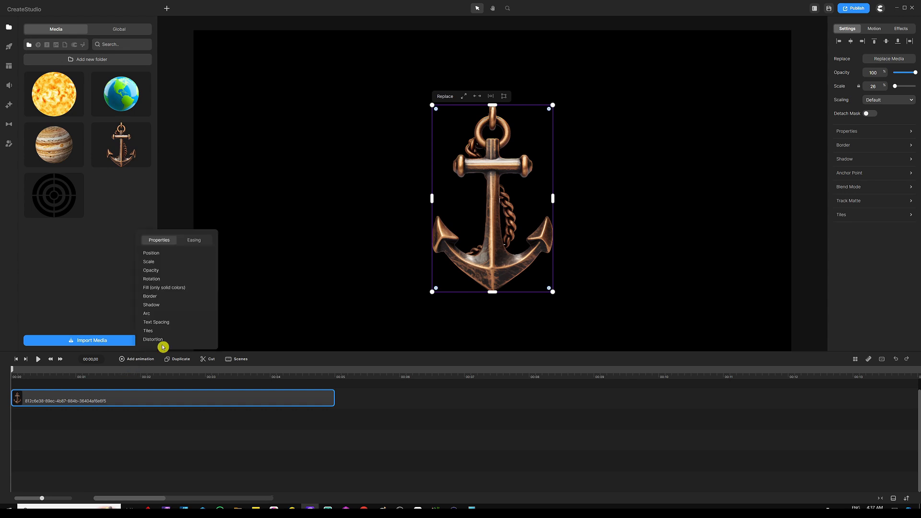
{"action": "mouse_move", "coordinate": [179, 279]}
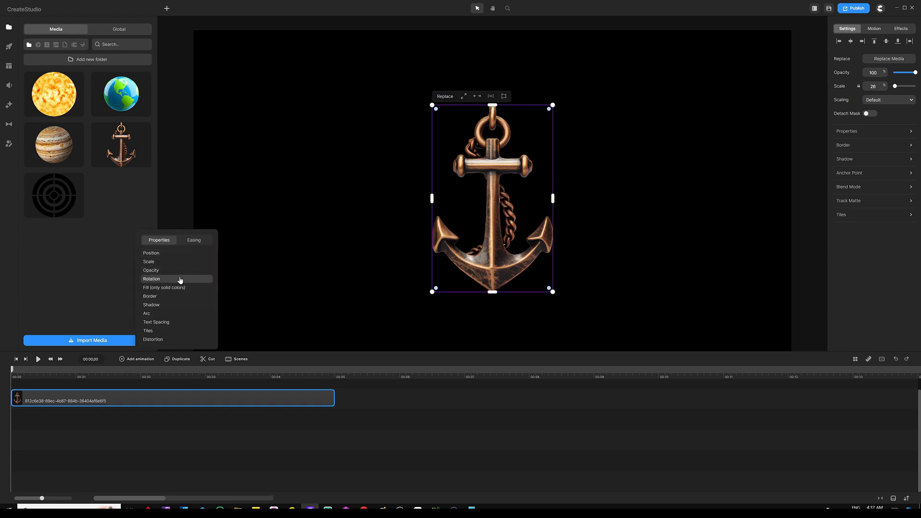
{"action": "left_click", "coordinate": [194, 241]}
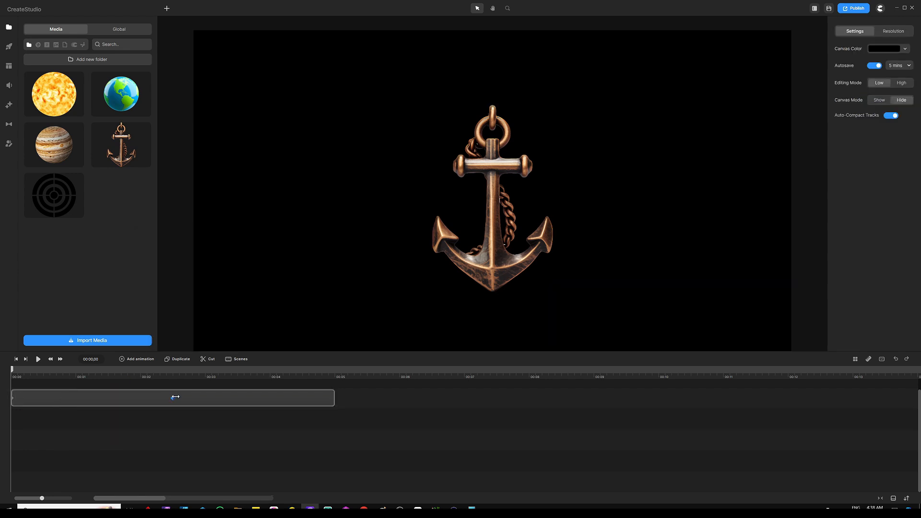
{"action": "left_click", "coordinate": [173, 398]}
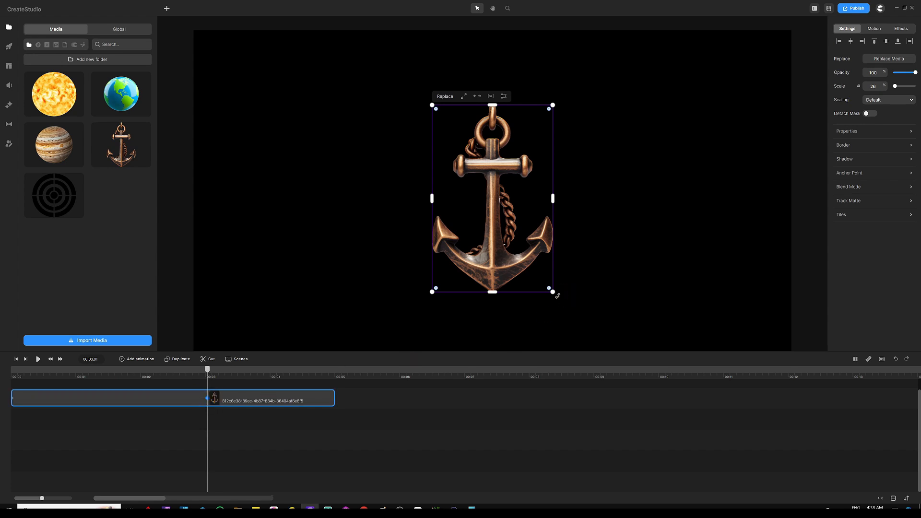
{"action": "left_click_drag", "start_coordinate": [555, 295], "coordinate": [591, 246]}
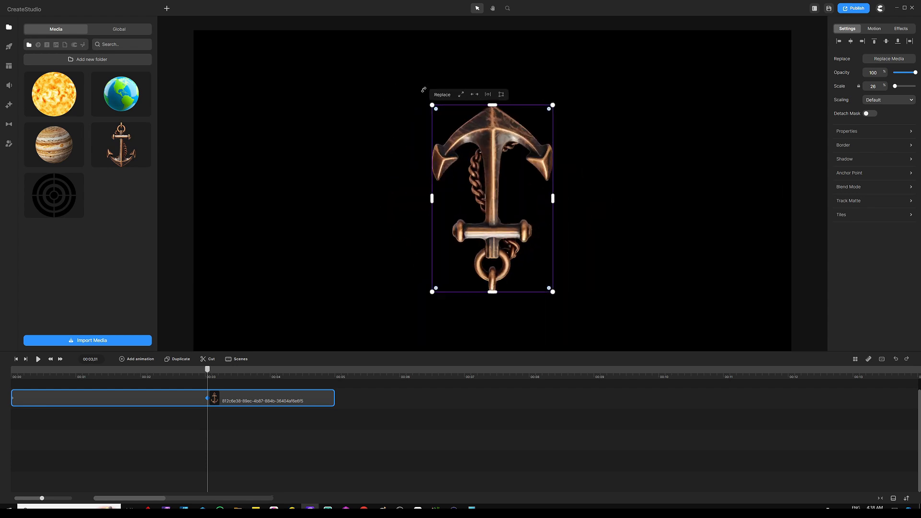
{"action": "left_click", "coordinate": [487, 95]}
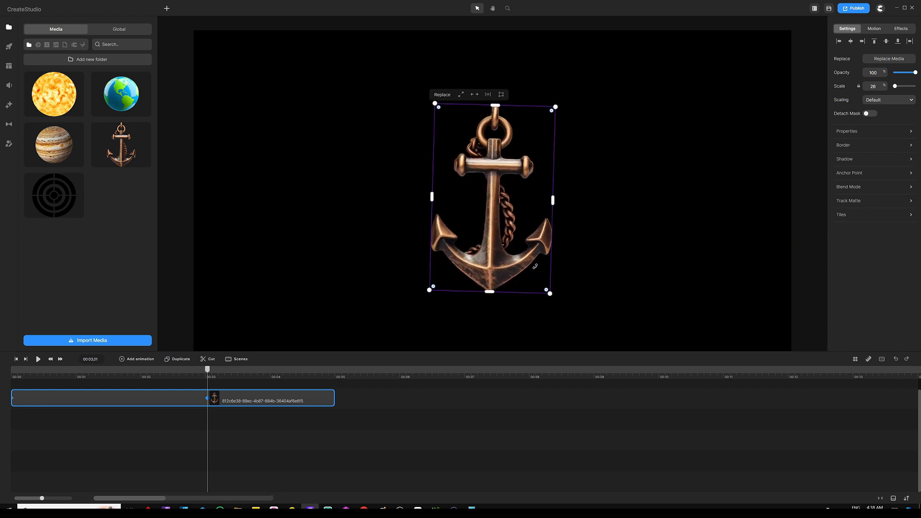
{"action": "mouse_move", "coordinate": [539, 236]}
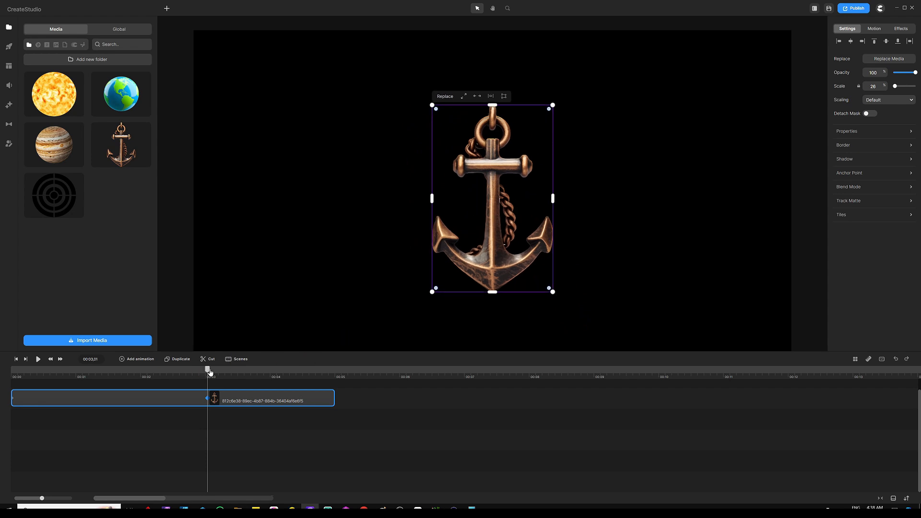
{"action": "left_click", "coordinate": [37, 359]}
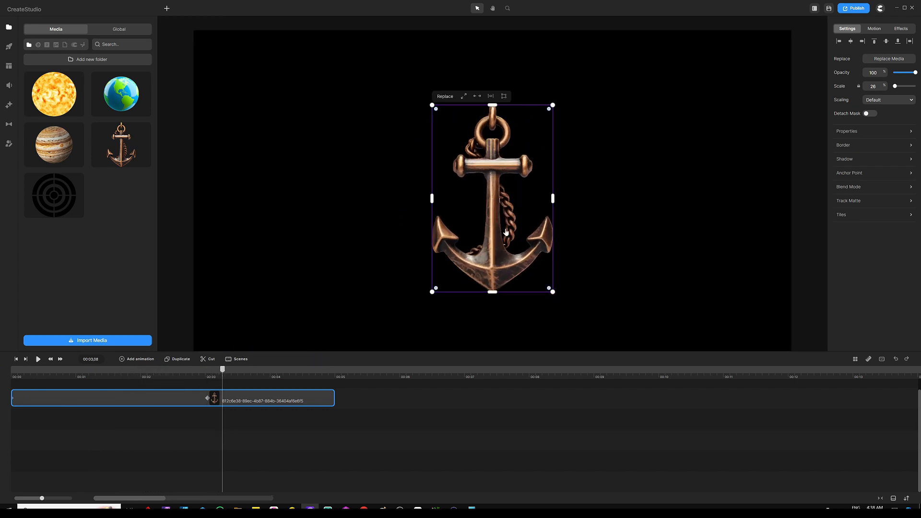
{"action": "mouse_move", "coordinate": [492, 131]}
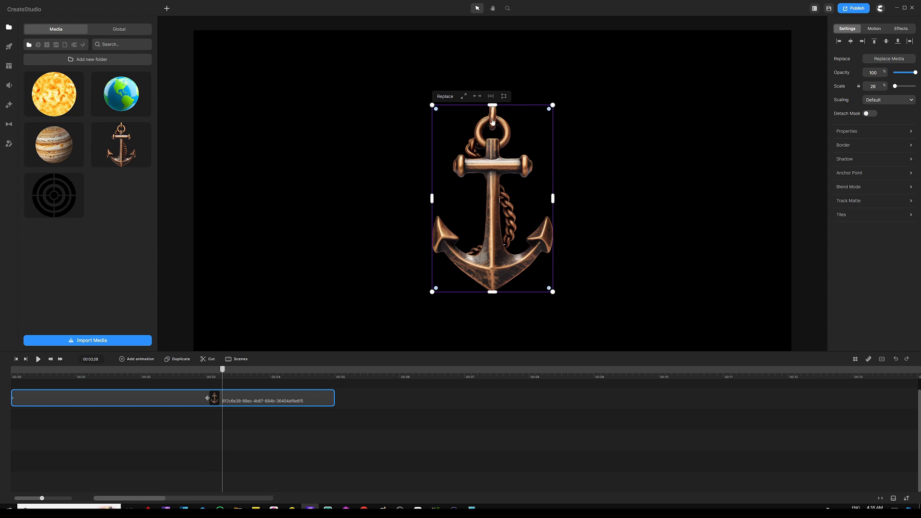
{"action": "mouse_move", "coordinate": [489, 115]}
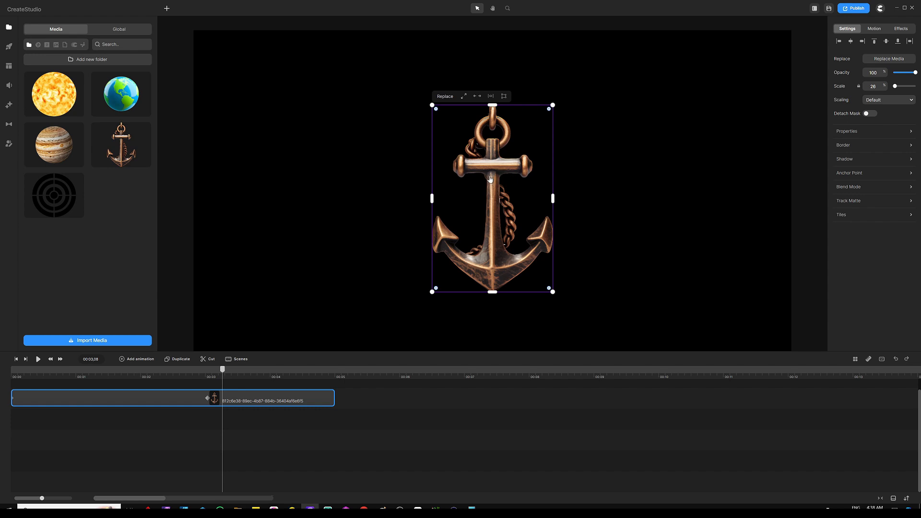
{"action": "mouse_move", "coordinate": [455, 242]}
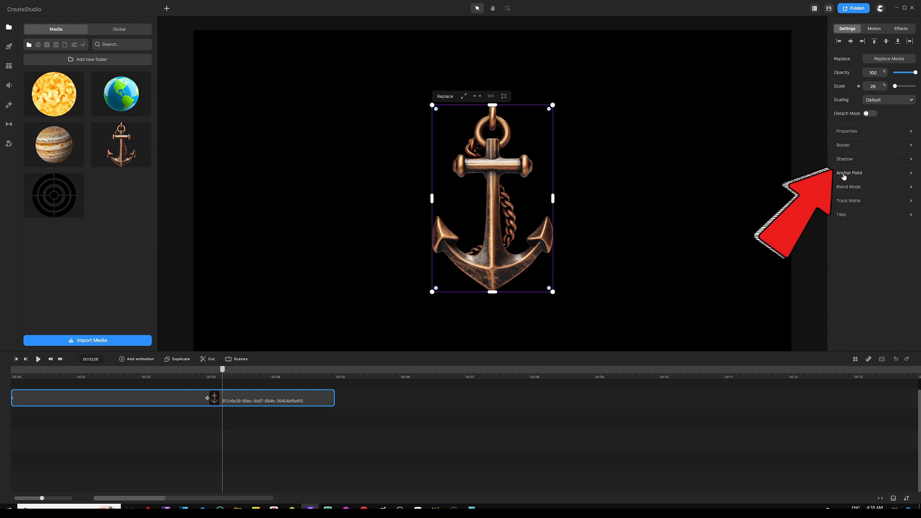
{"action": "left_click", "coordinate": [850, 173]}
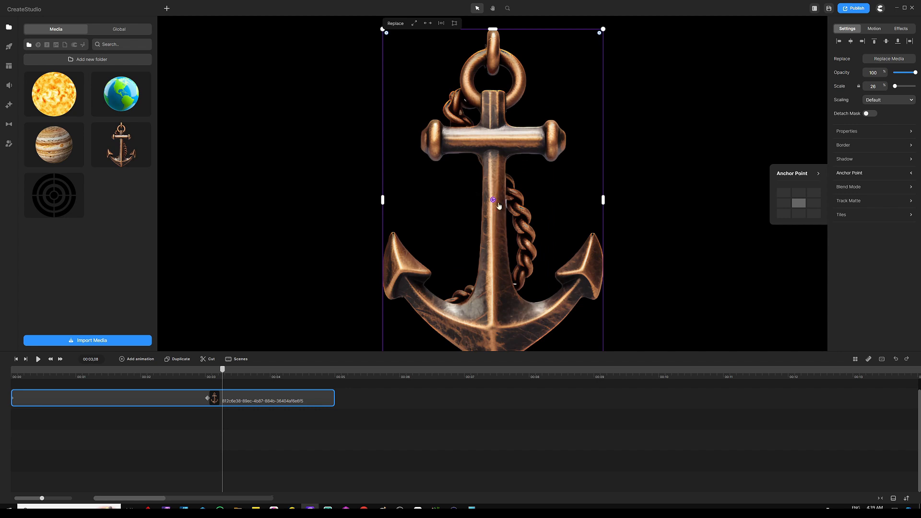
{"action": "mouse_move", "coordinate": [492, 213]}
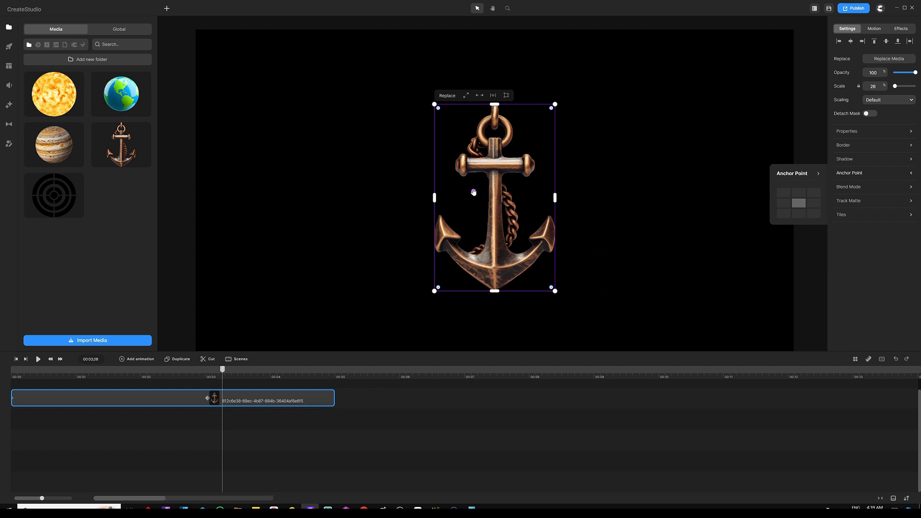
{"action": "mouse_move", "coordinate": [516, 172]}
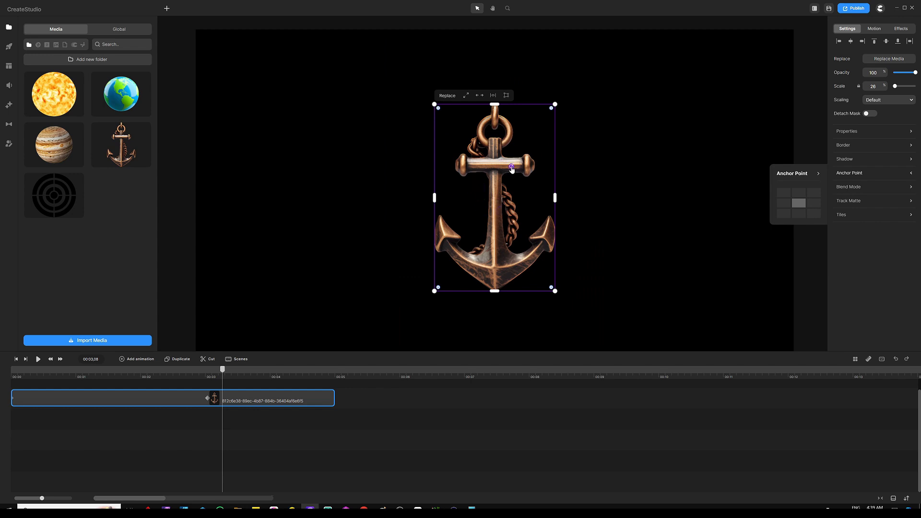
{"action": "left_click_drag", "start_coordinate": [511, 170], "coordinate": [501, 155]}
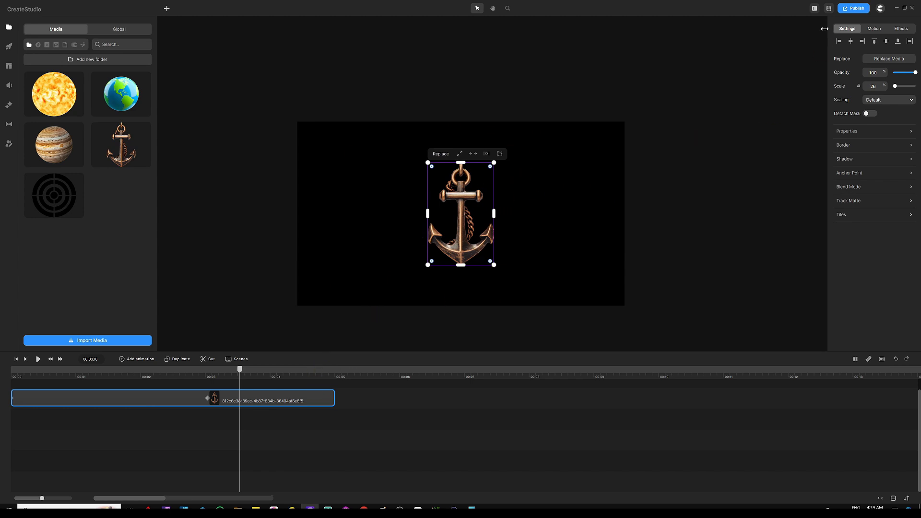
- Choose the bottom-left cell of the Anchor Point grid as the anchor image's pivot
{"action": "left_click", "coordinate": [849, 173]}
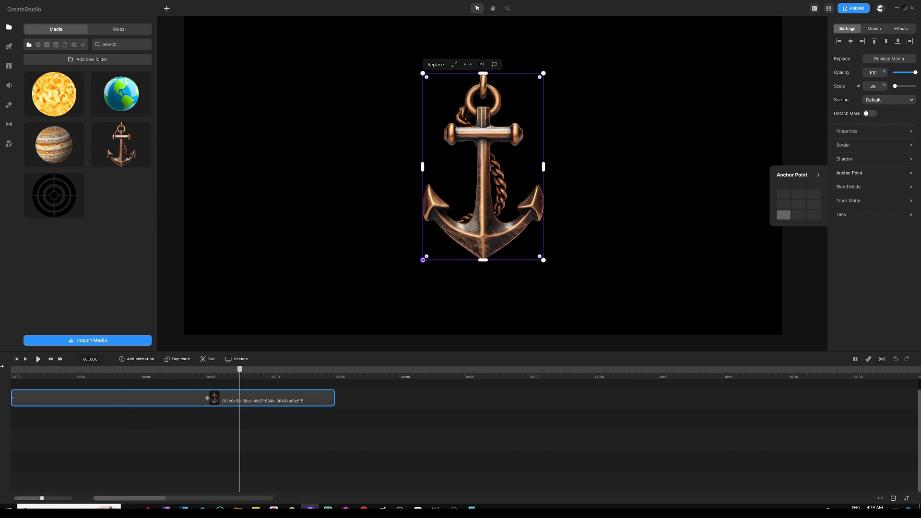
{"action": "left_click", "coordinate": [38, 359]}
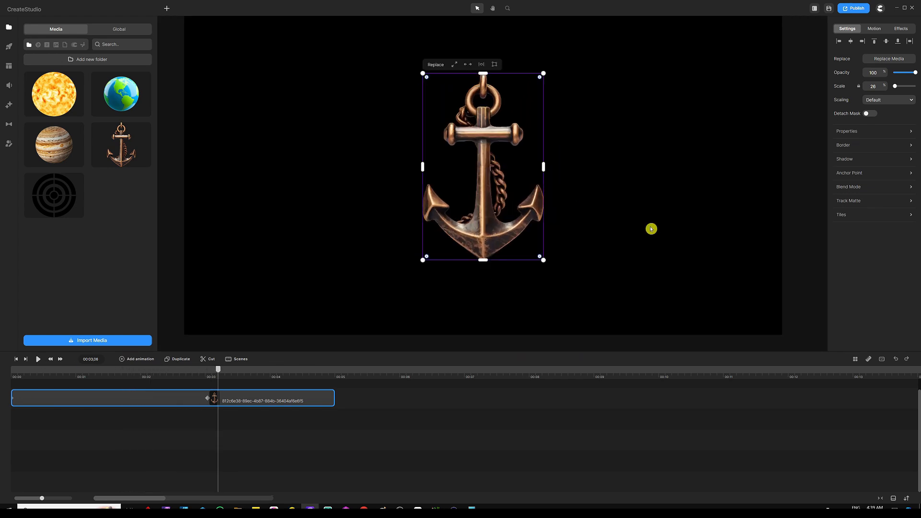
{"action": "mouse_move", "coordinate": [850, 179]}
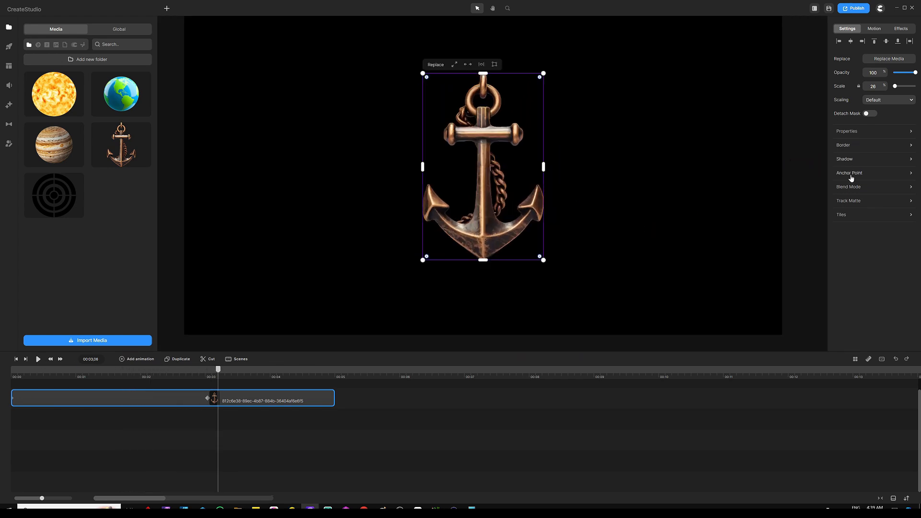
- Choose the middle-right cell of the Anchor Point grid as the pivot, then deselect the image
{"action": "left_click", "coordinate": [850, 173]}
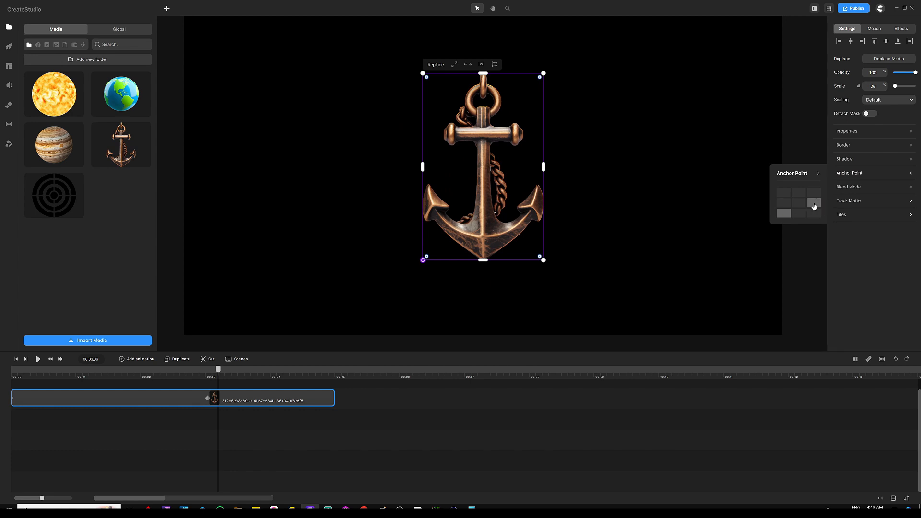
{"action": "left_click", "coordinate": [814, 203]}
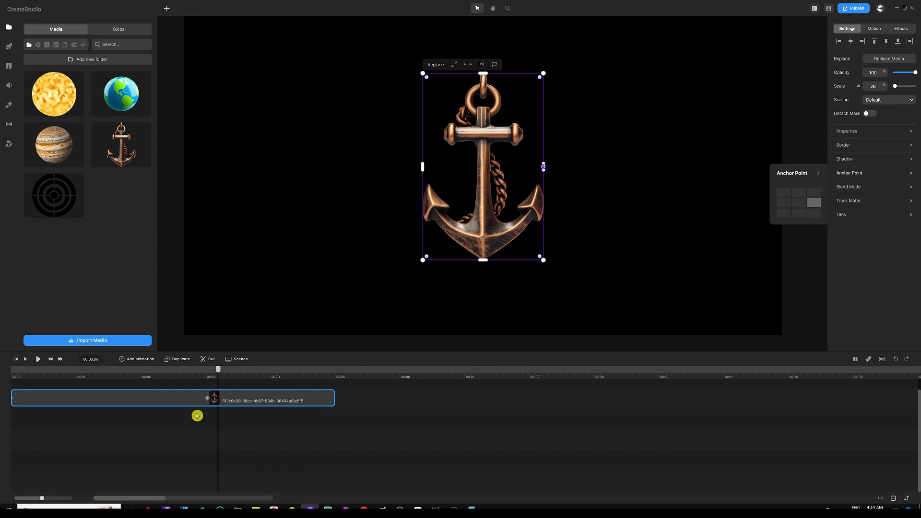
{"action": "left_click", "coordinate": [38, 359]}
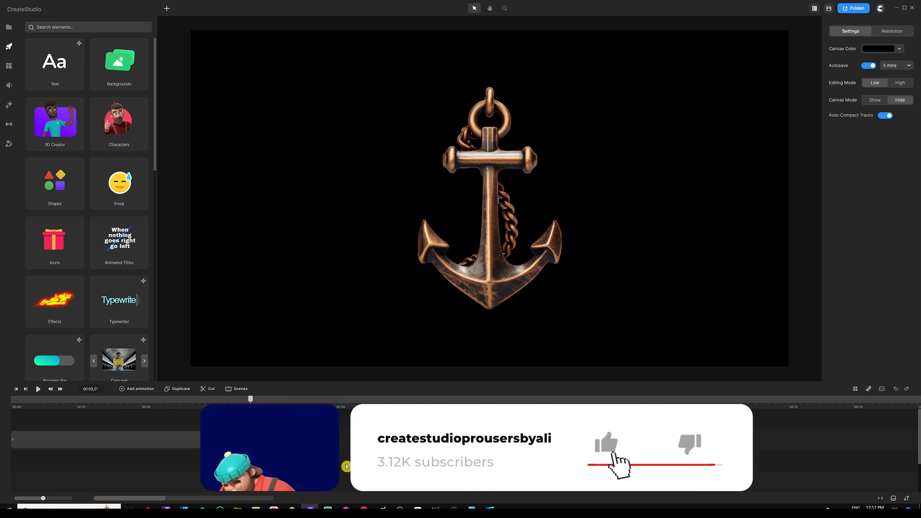
{"action": "left_click", "coordinate": [606, 444]}
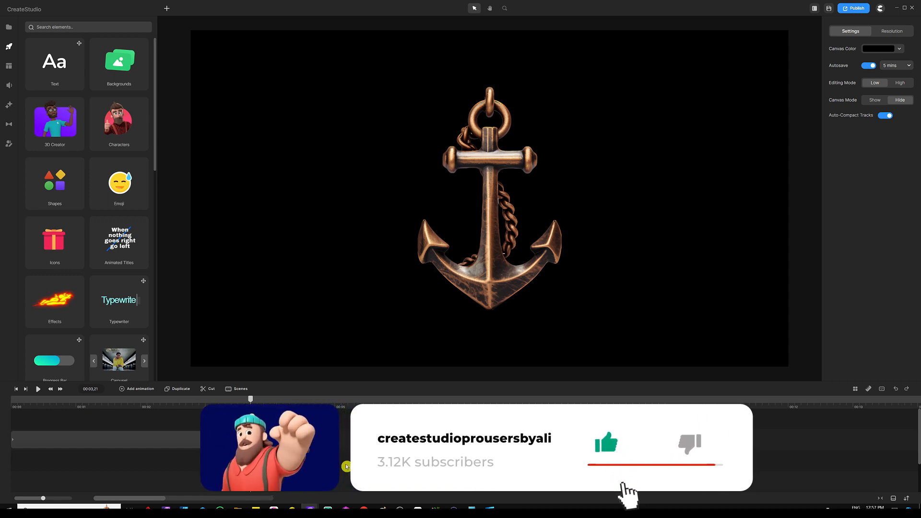